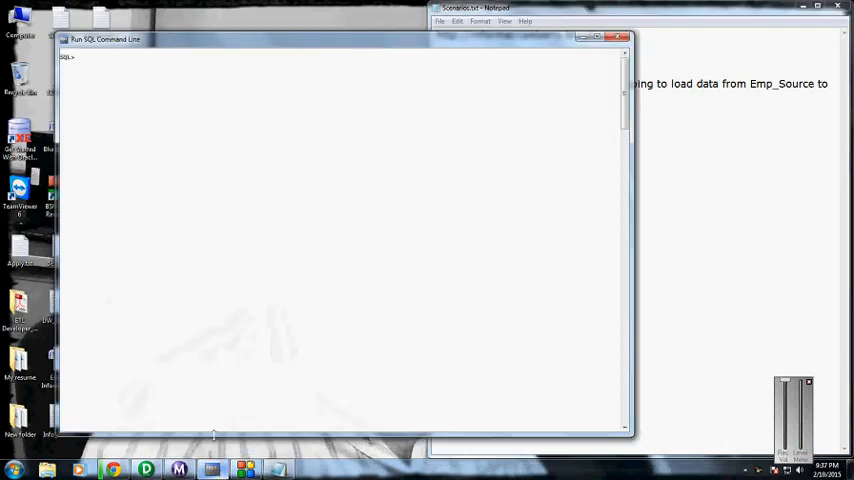
# Query Emp_Dest to confirm it is empty, then connect as user syam.
pyautogui.write('select * from Emp_Dest;')
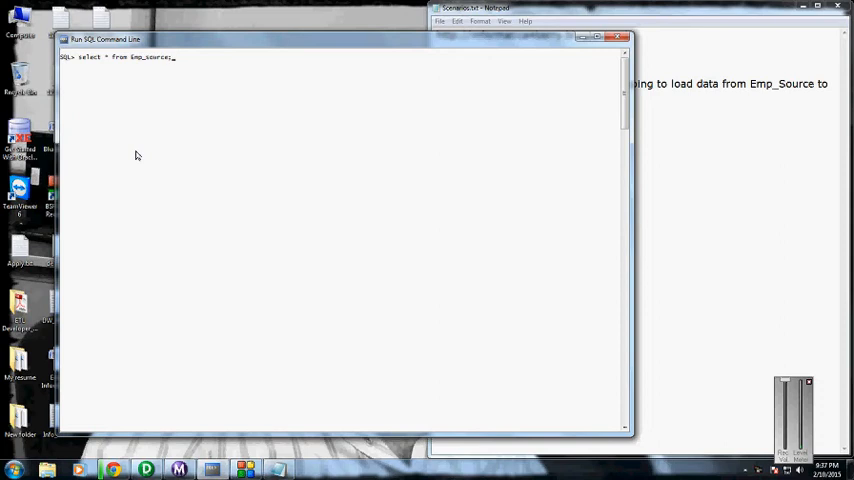
pyautogui.write(';')
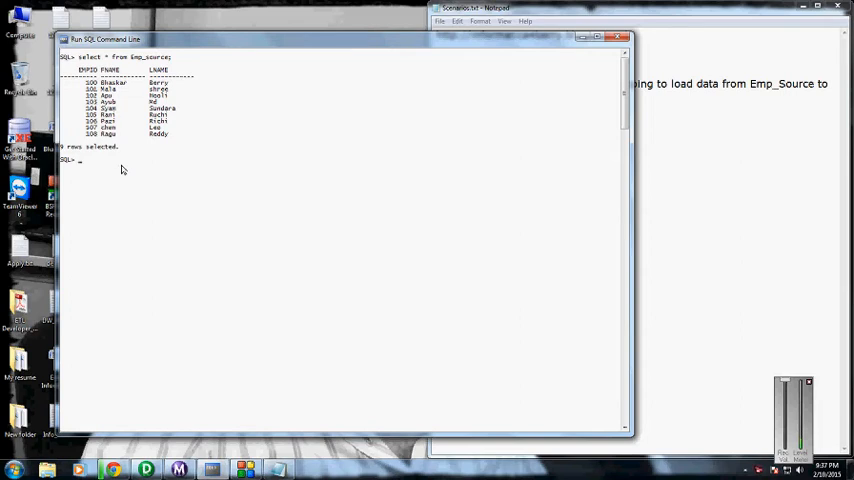
pyautogui.write('conn syam')
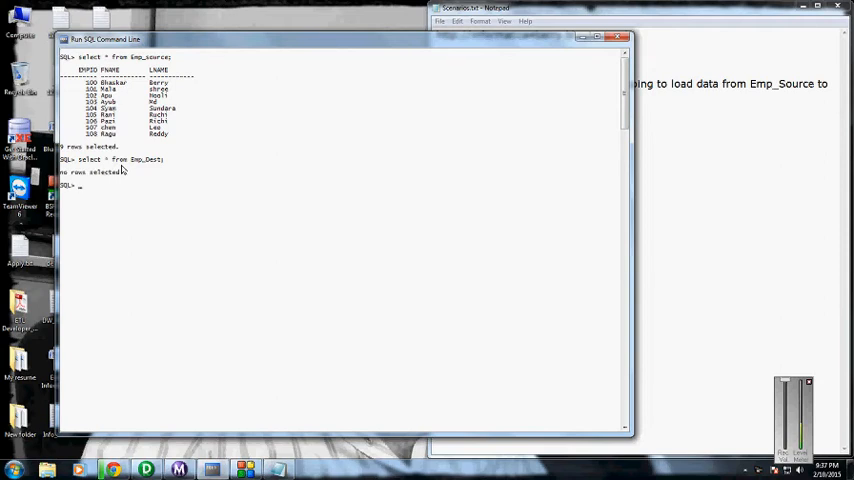
pyautogui.moveTo(150, 207)
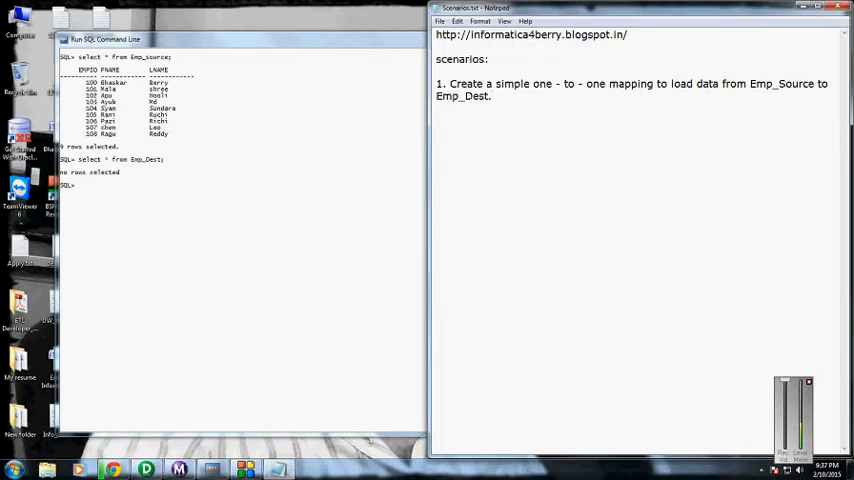
# Show the EMP_SOURCE definition with EMPID, FNAME and LNAME columns in Source Analyzer.
pyautogui.click(491, 96)
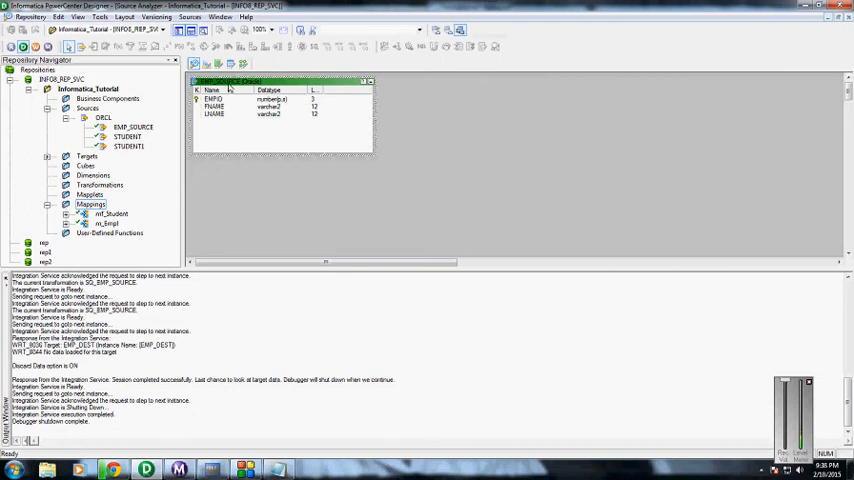
pyautogui.moveTo(292, 95)
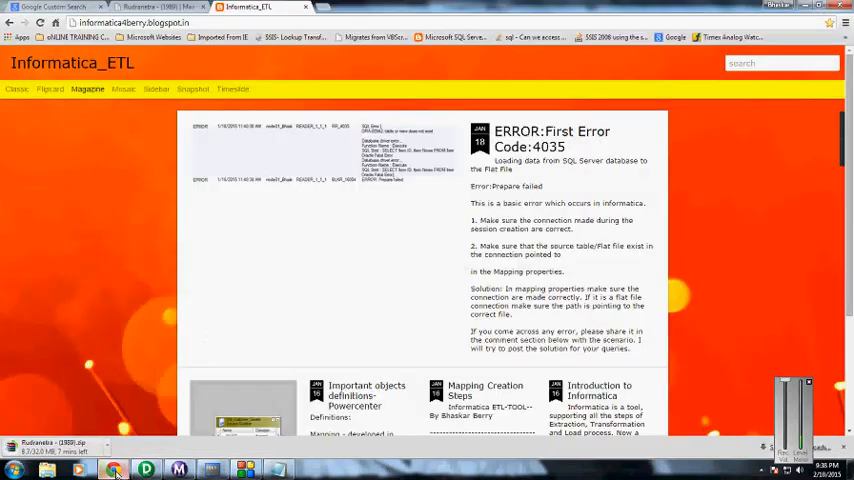
pyautogui.scroll(-3)
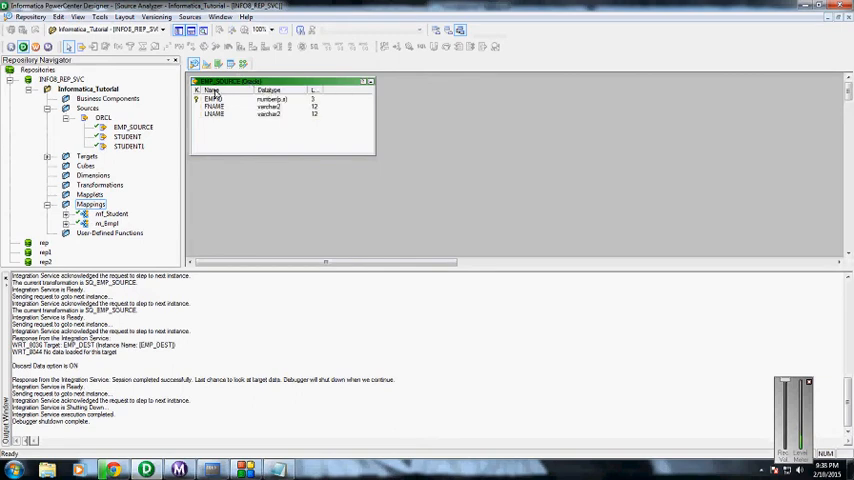
pyautogui.moveTo(54, 197)
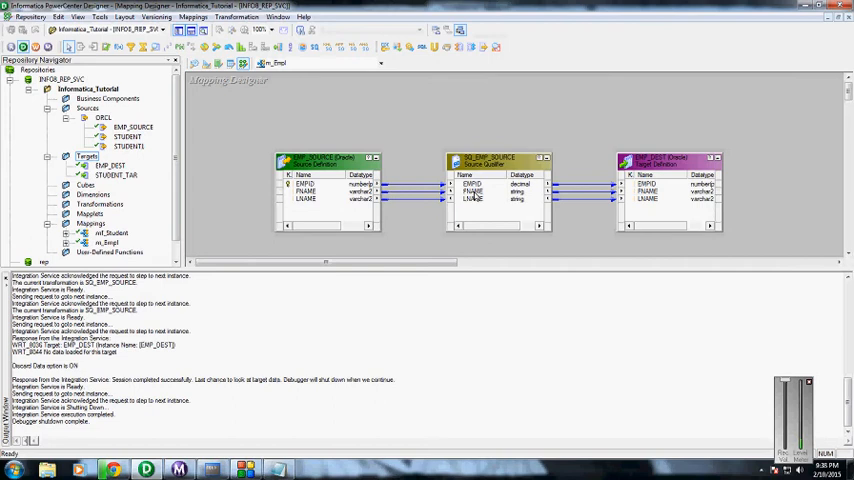
pyautogui.moveTo(340, 176)
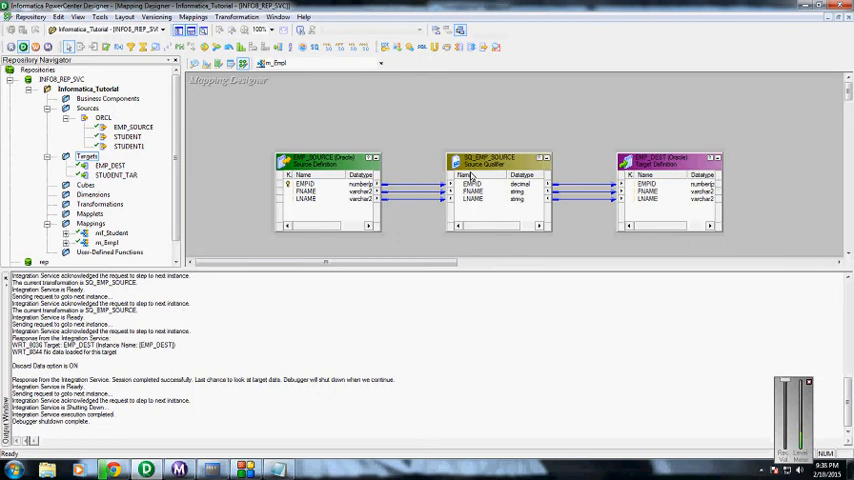
pyautogui.moveTo(519, 197)
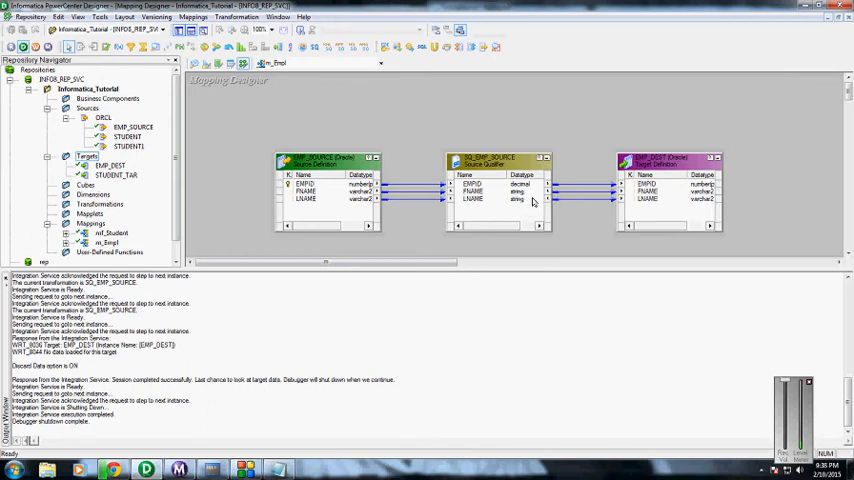
pyautogui.moveTo(640, 190)
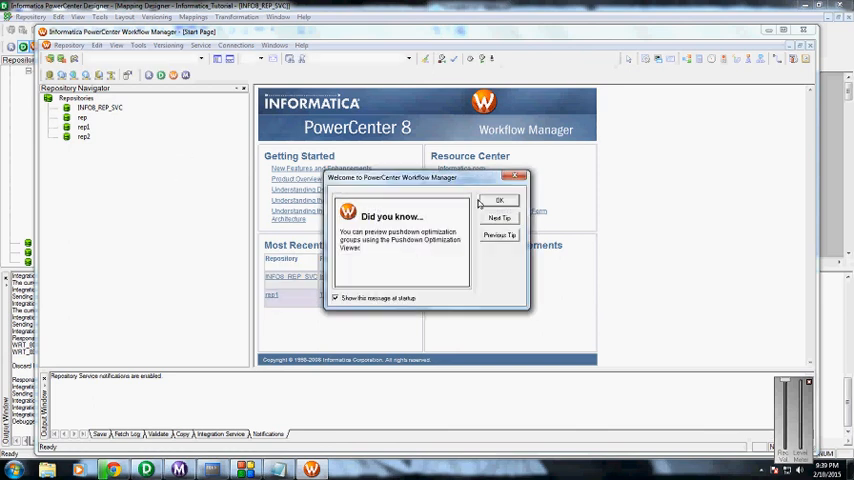
# Dismiss the tip and open the Informatica_Tutorial folder to reach workflow wf_Empl.
pyautogui.click(500, 200)
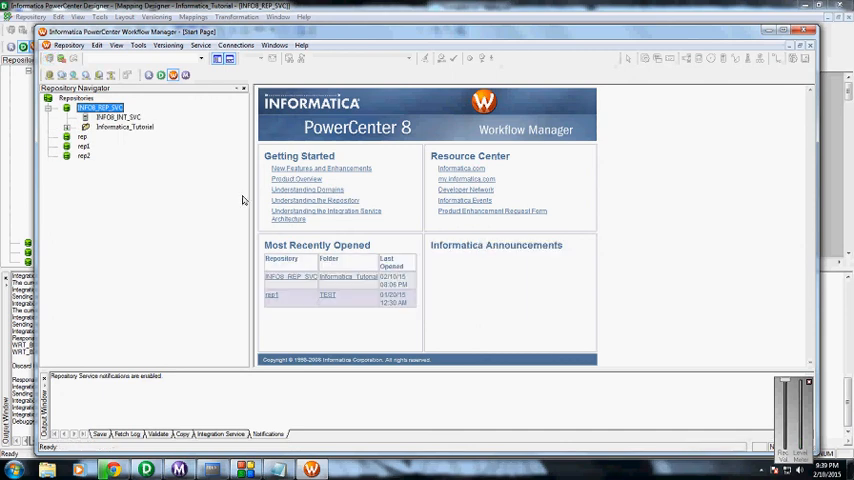
pyautogui.click(124, 127)
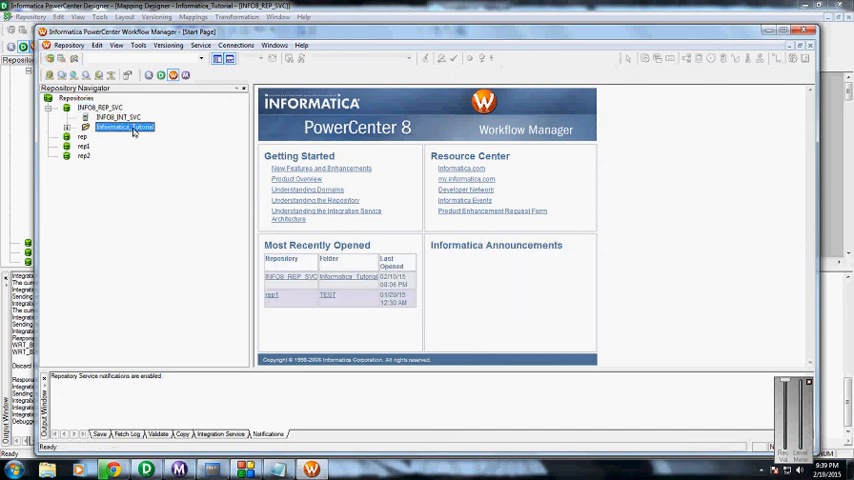
pyautogui.doubleClick(124, 126)
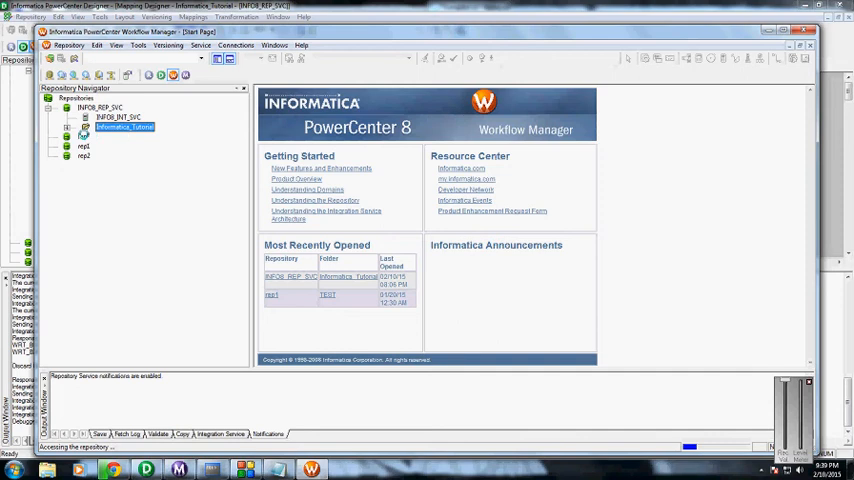
pyautogui.click(67, 127)
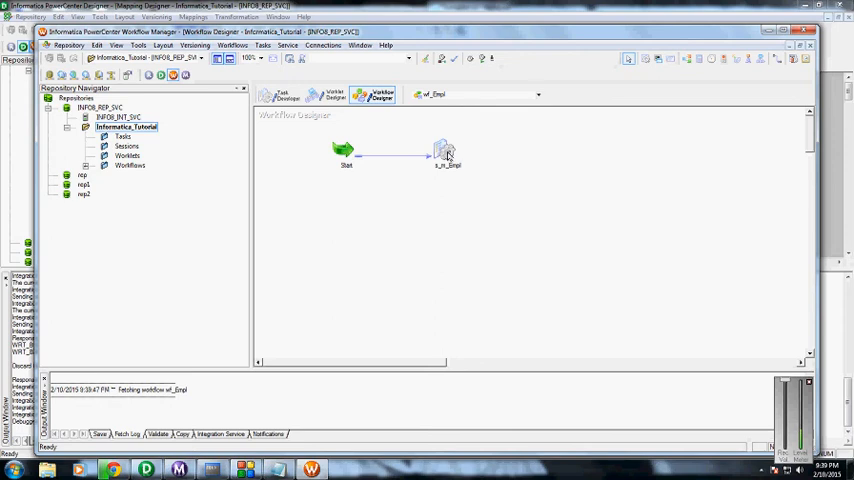
pyautogui.moveTo(443, 152)
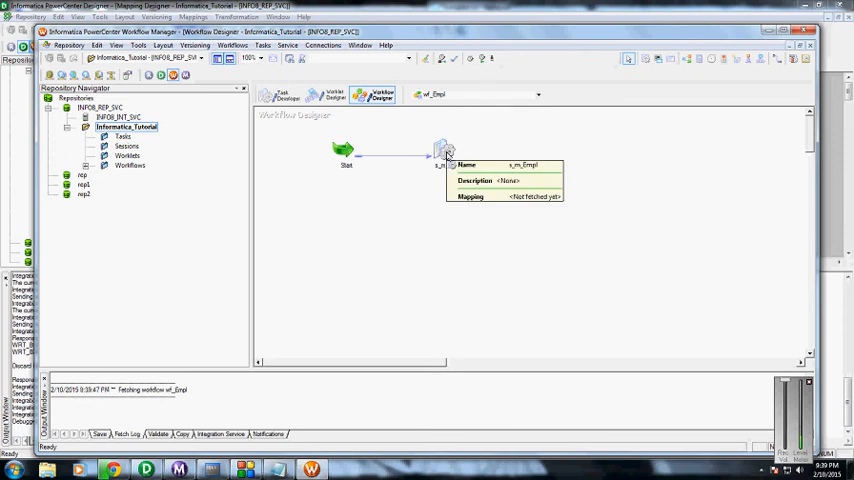
pyautogui.click(443, 150)
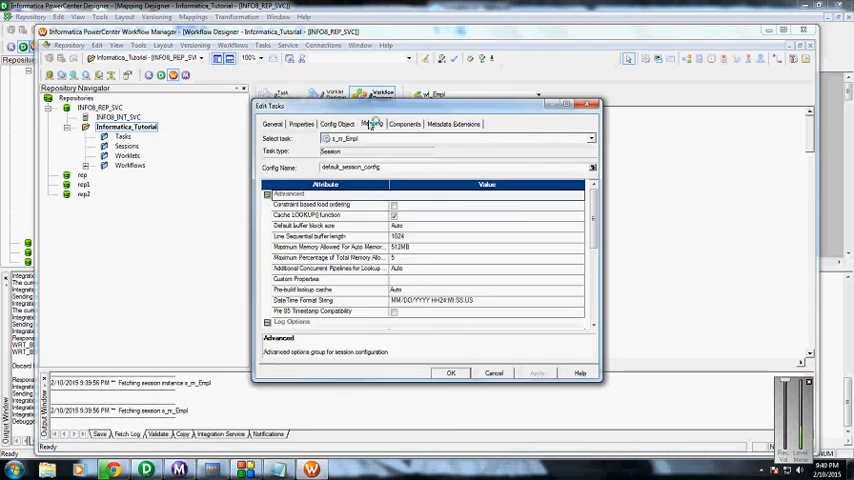
pyautogui.click(372, 124)
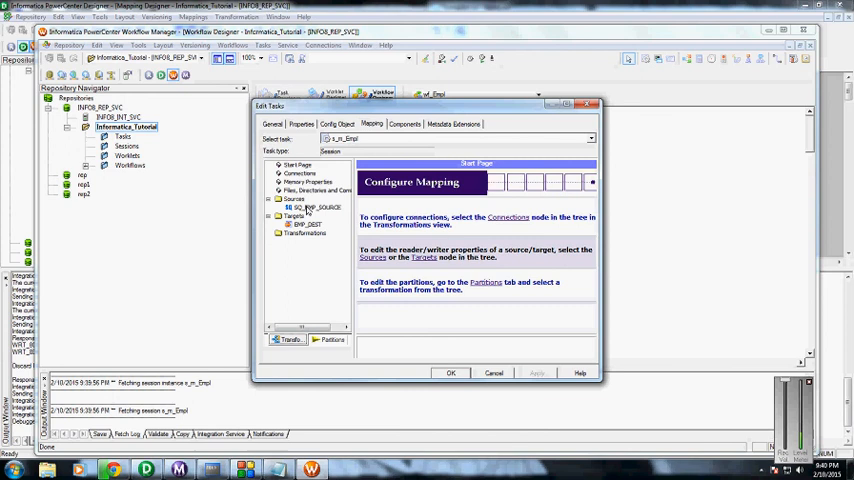
pyautogui.click(315, 208)
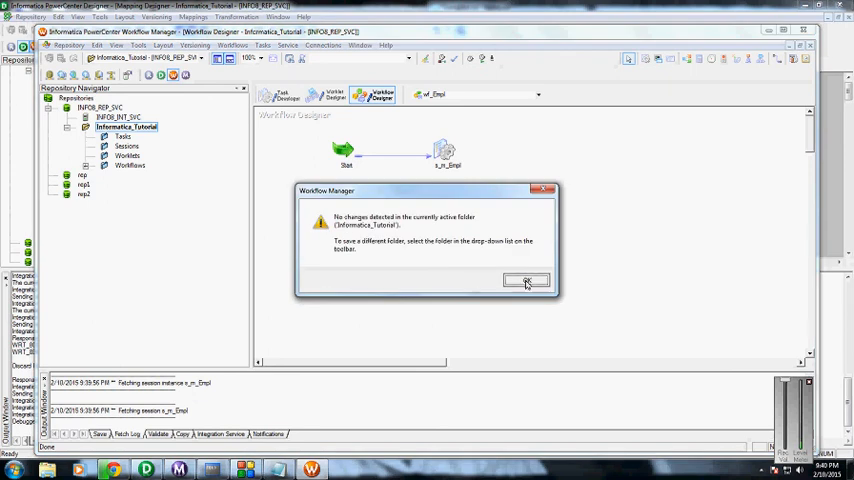
pyautogui.click(527, 280)
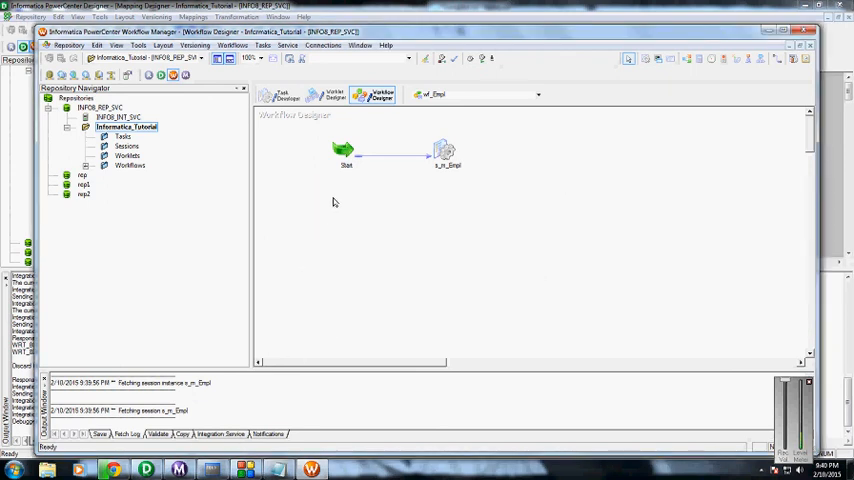
# Start the wf_Empl workflow from the Workflow Designer context menu.
pyautogui.rightClick(334, 202)
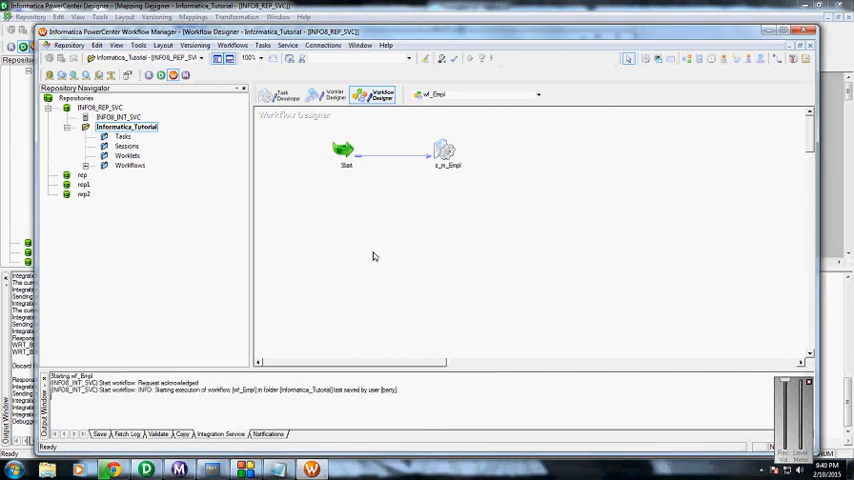
pyautogui.moveTo(312, 272)
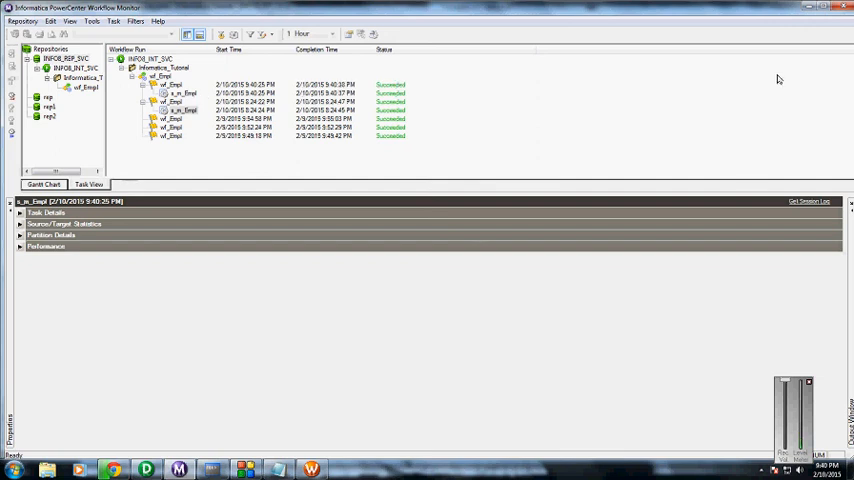
# Open run properties for the latest s_m_Empl run to view nine rows applied.
pyautogui.rightClick(180, 84)
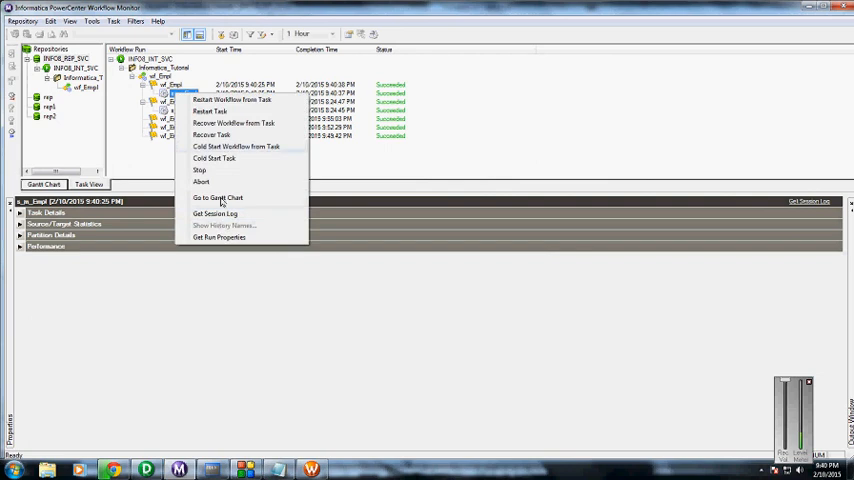
pyautogui.moveTo(218, 237)
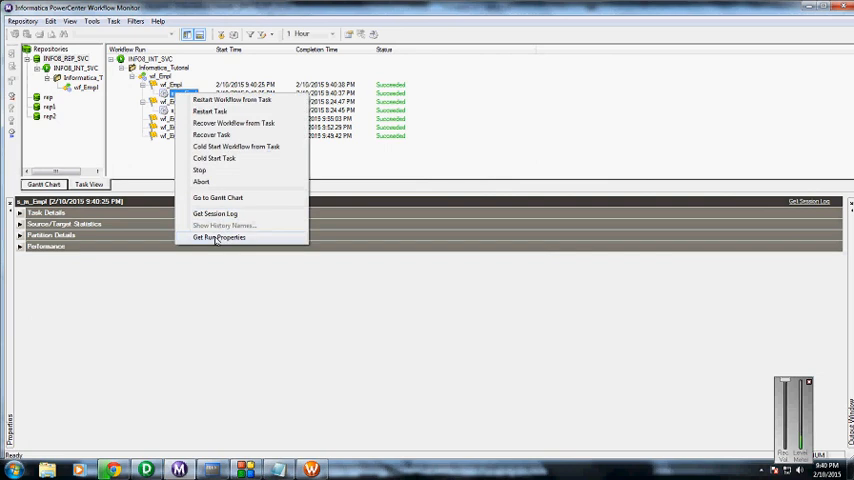
pyautogui.click(217, 237)
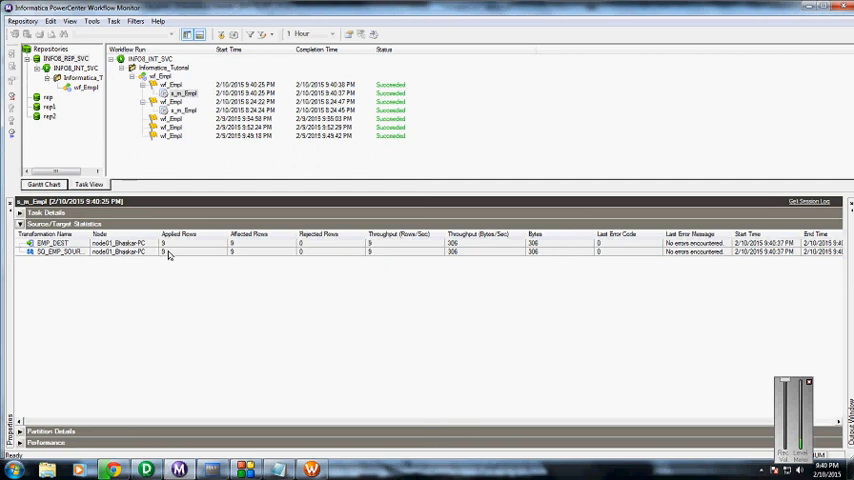
pyautogui.moveTo(230, 253)
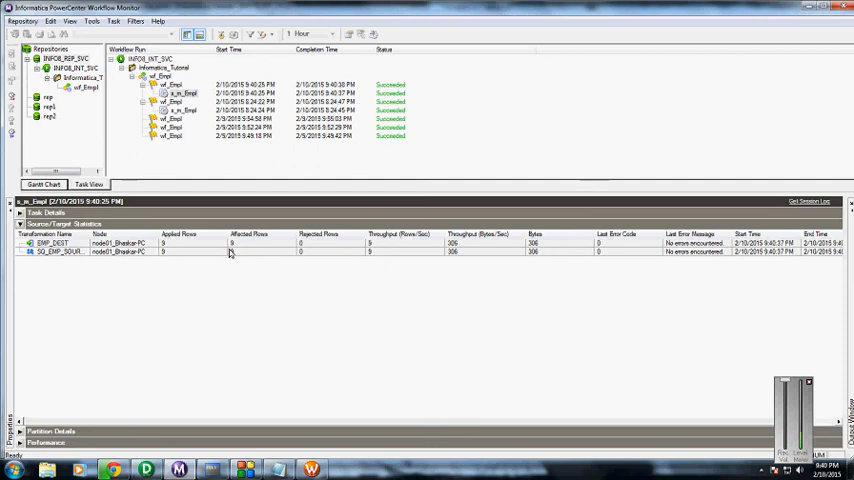
pyautogui.moveTo(230, 334)
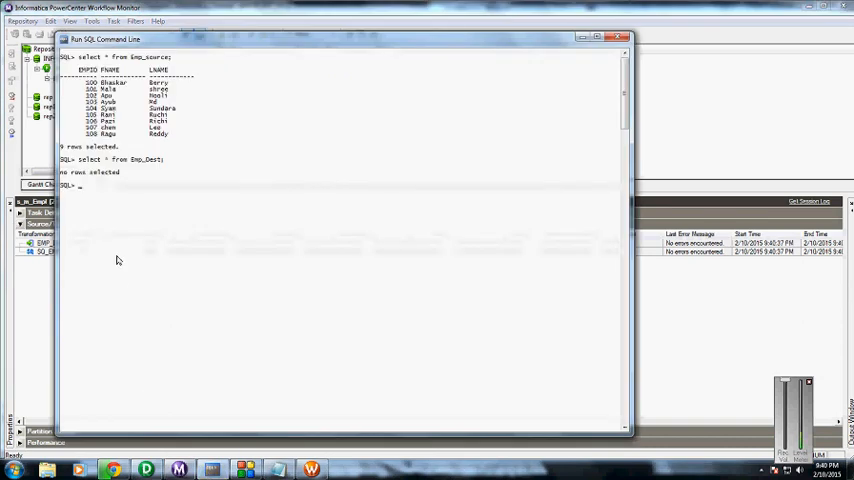
# Run select * from Emp_Dest; to verify all nine employee rows arrived.
pyautogui.write('select * from Emp_Dest;')
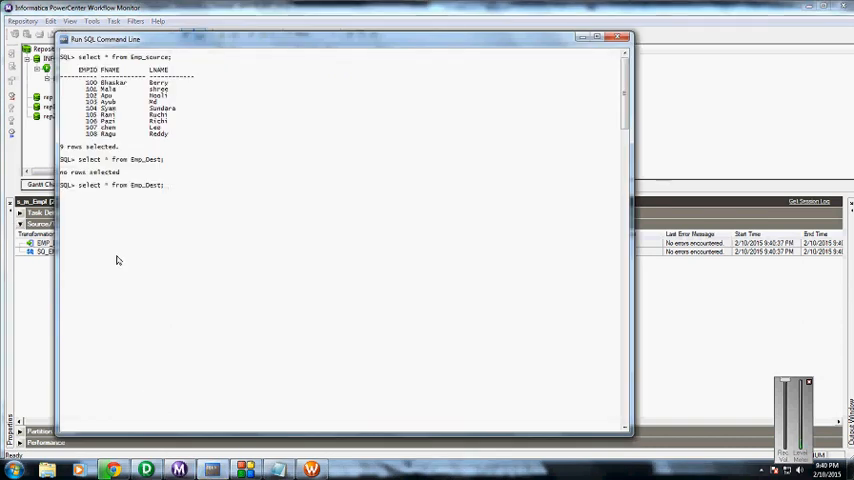
pyautogui.press('enter')
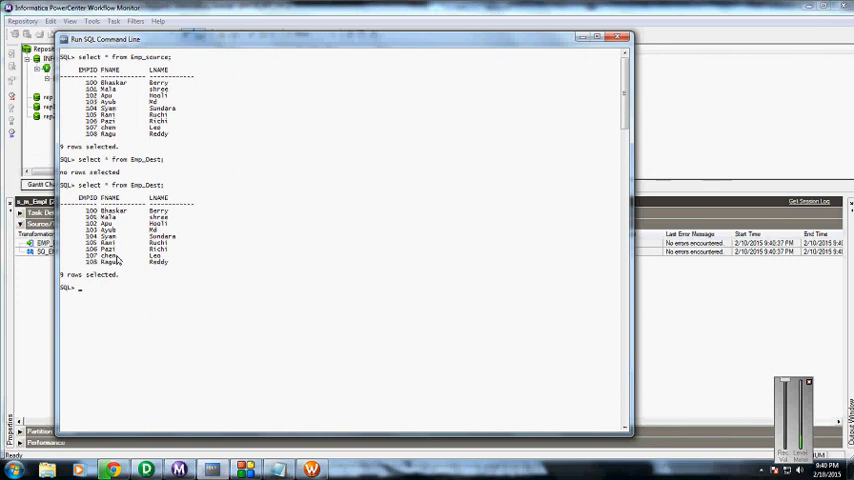